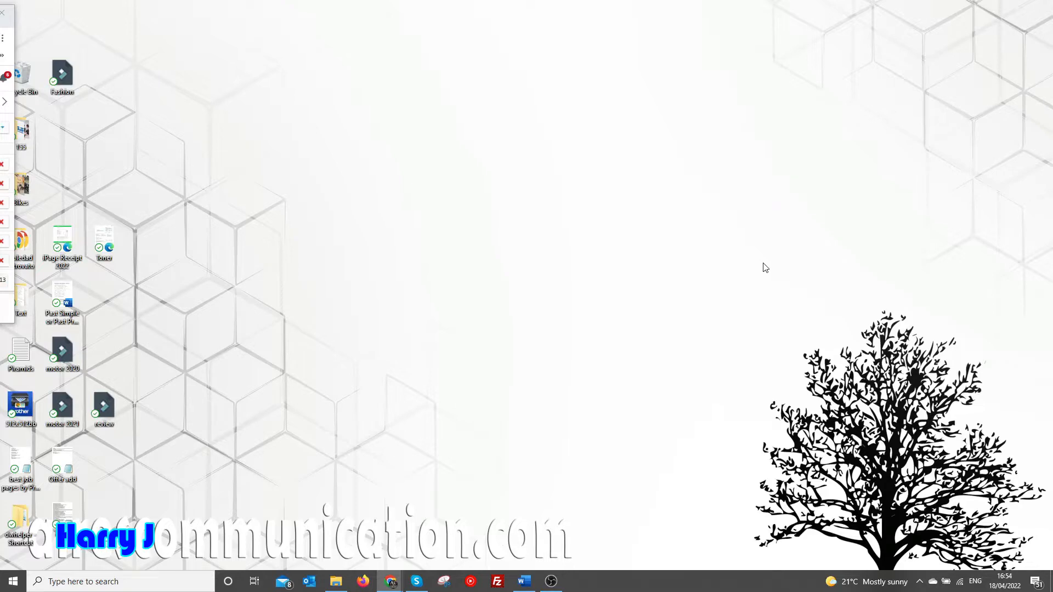
{"action": "mouse_move", "coordinate": [613, 316]}
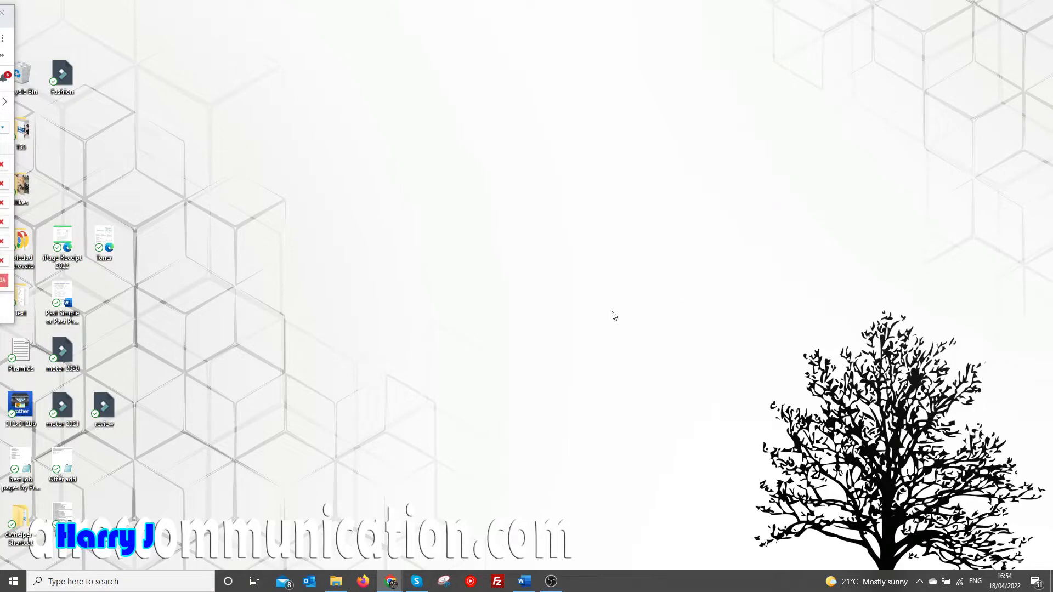
{"action": "mouse_move", "coordinate": [391, 581]}
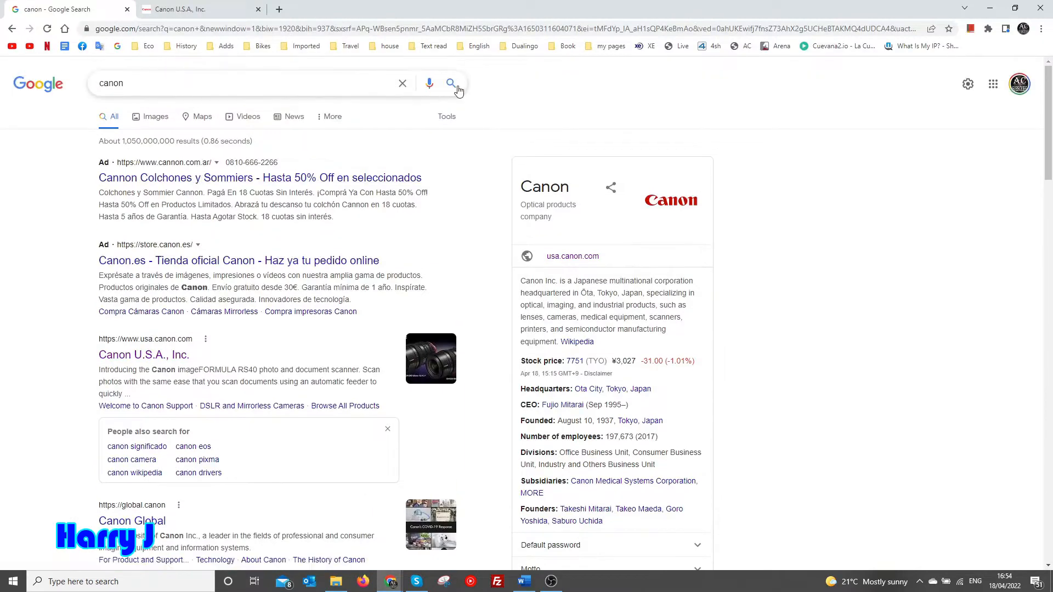
- Go to the Canon U.S.A. site from the Google results for canon
{"action": "left_click", "coordinate": [198, 9]}
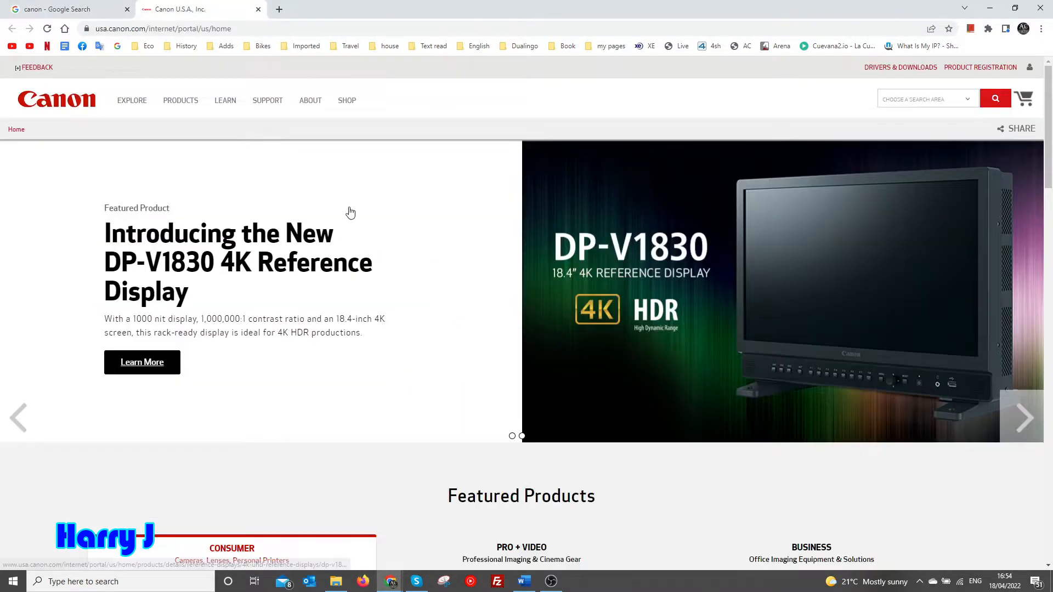
{"action": "mouse_move", "coordinate": [360, 226]}
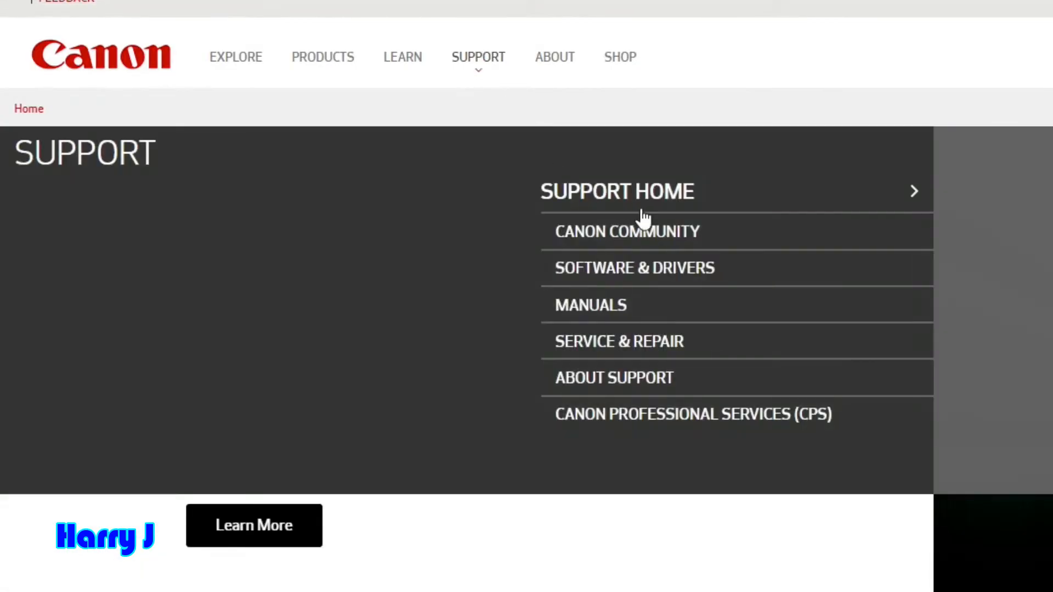
{"action": "mouse_move", "coordinate": [630, 279]}
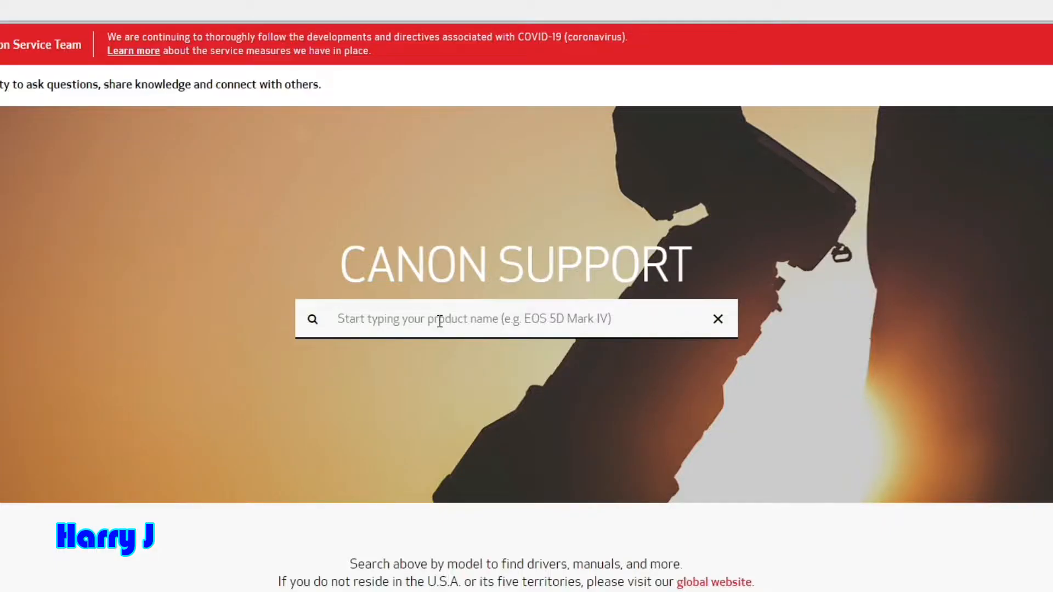
- Search Canon support for 77d and choose the EOS 77D suggestion
{"action": "left_click", "coordinate": [470, 318]}
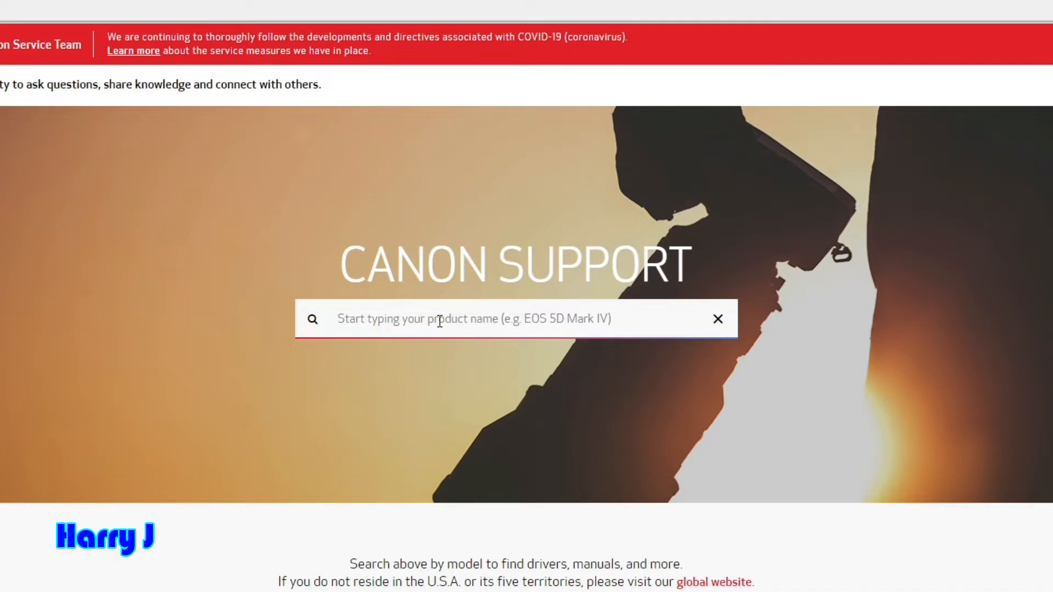
{"action": "type", "text": "d77"}
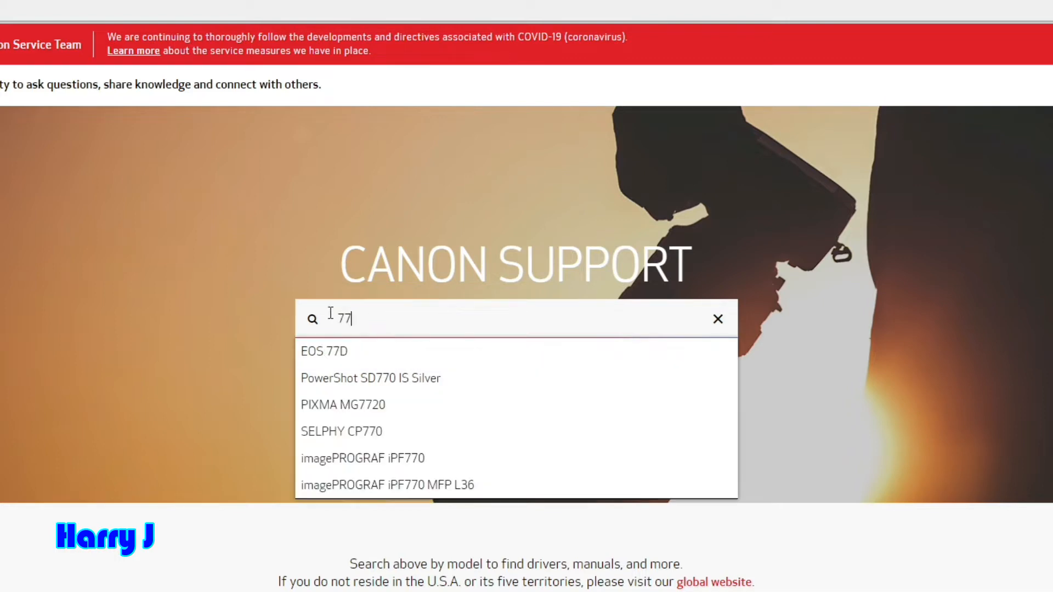
{"action": "type", "text": "d"}
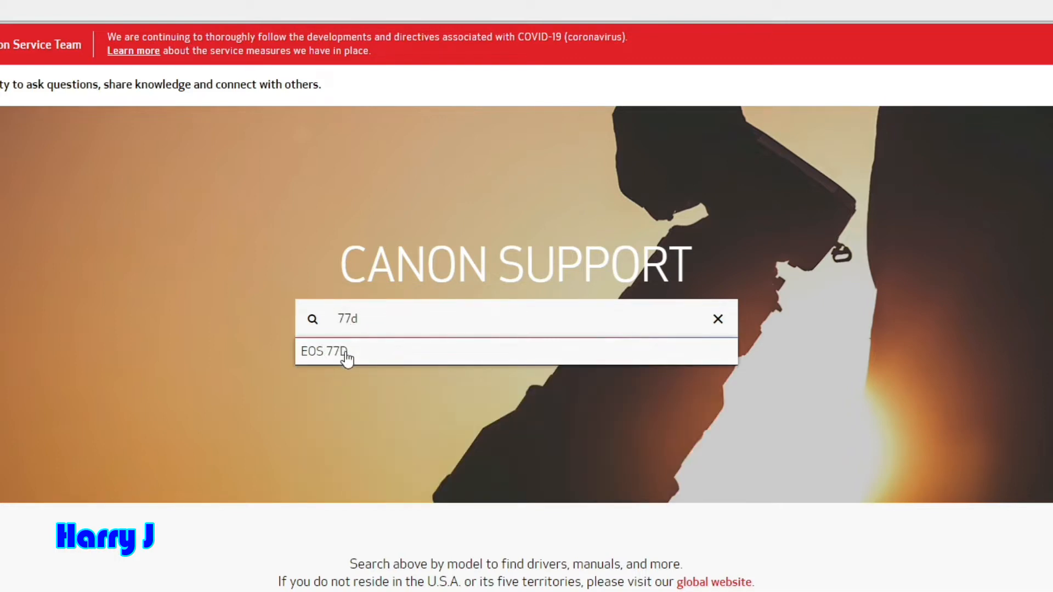
{"action": "left_click", "coordinate": [329, 351]}
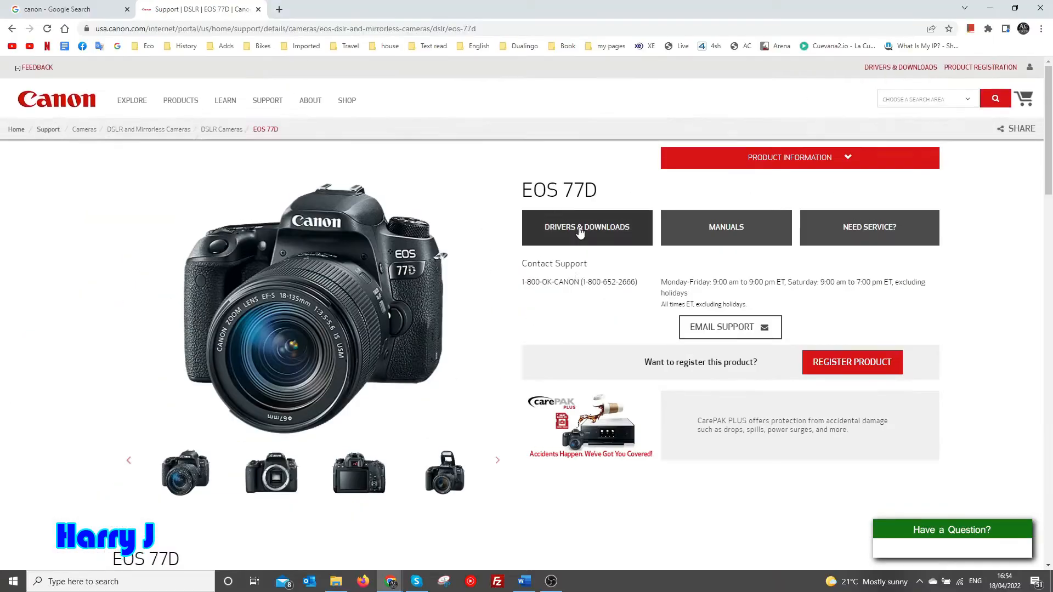
- From Drivers & Downloads, download the EOS Utility 3.15.0 for Windows installer zip
{"action": "left_click", "coordinate": [586, 227]}
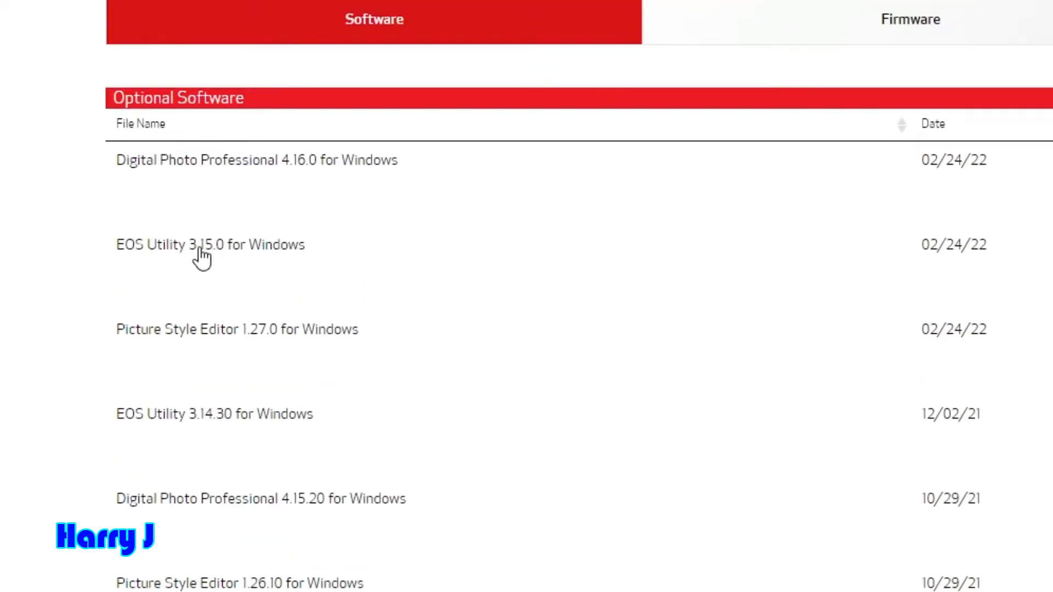
{"action": "mouse_move", "coordinate": [187, 261]}
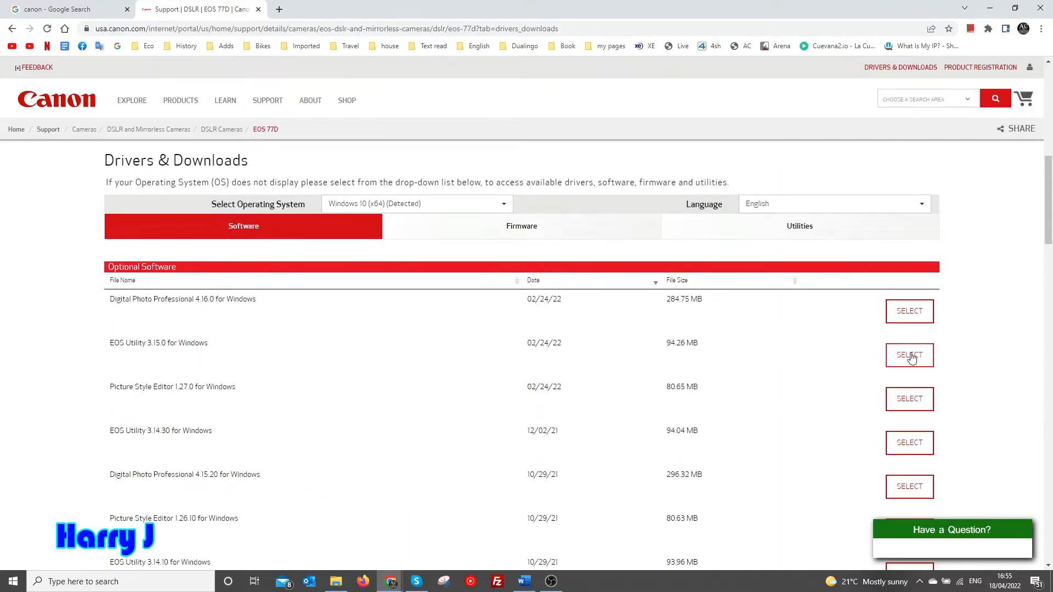
{"action": "left_click", "coordinate": [908, 354]}
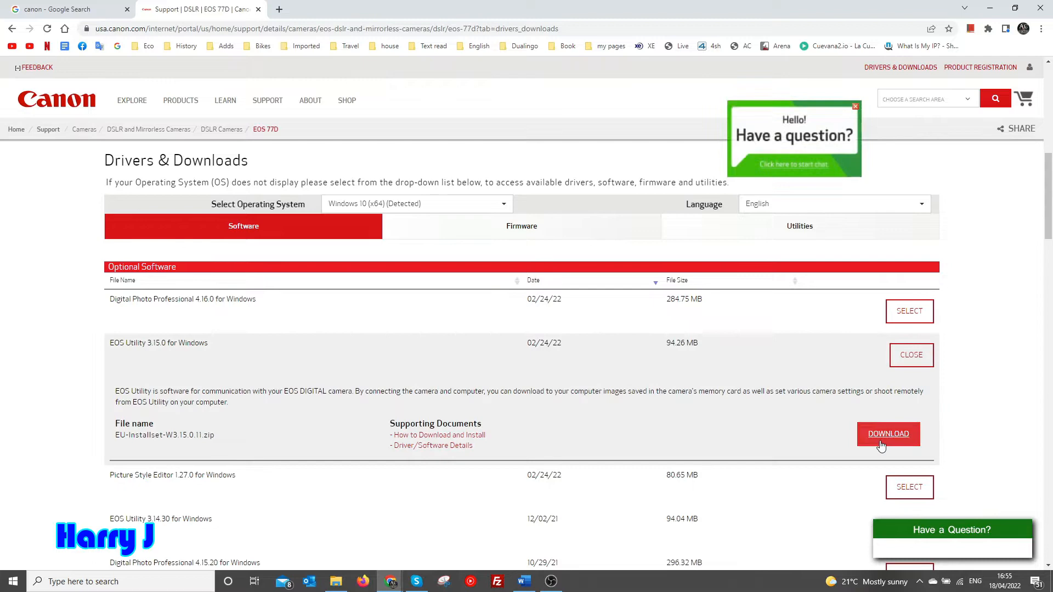
{"action": "left_click", "coordinate": [887, 434]}
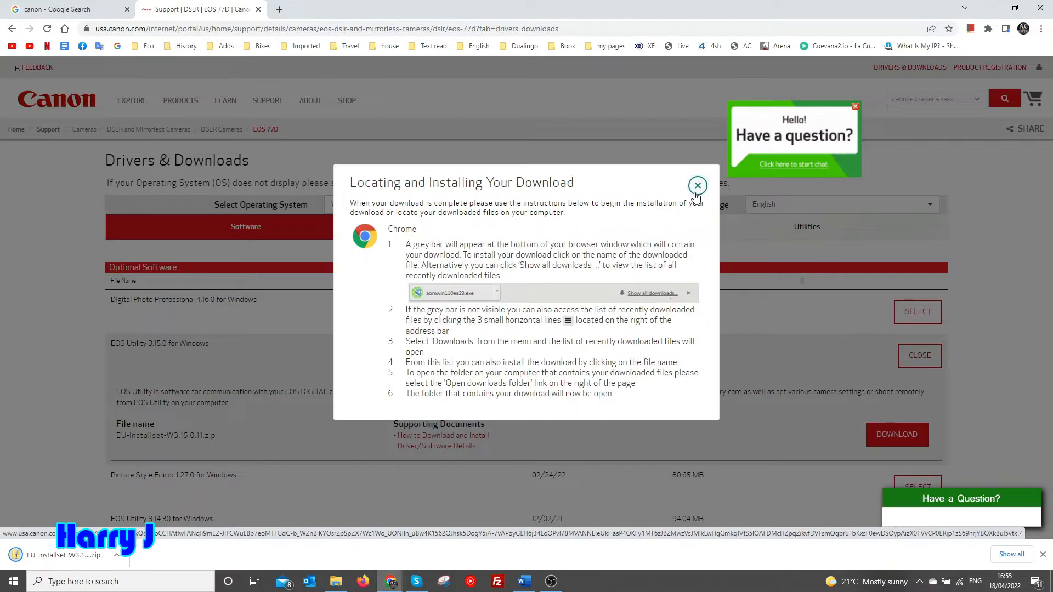
{"action": "left_click", "coordinate": [697, 184]}
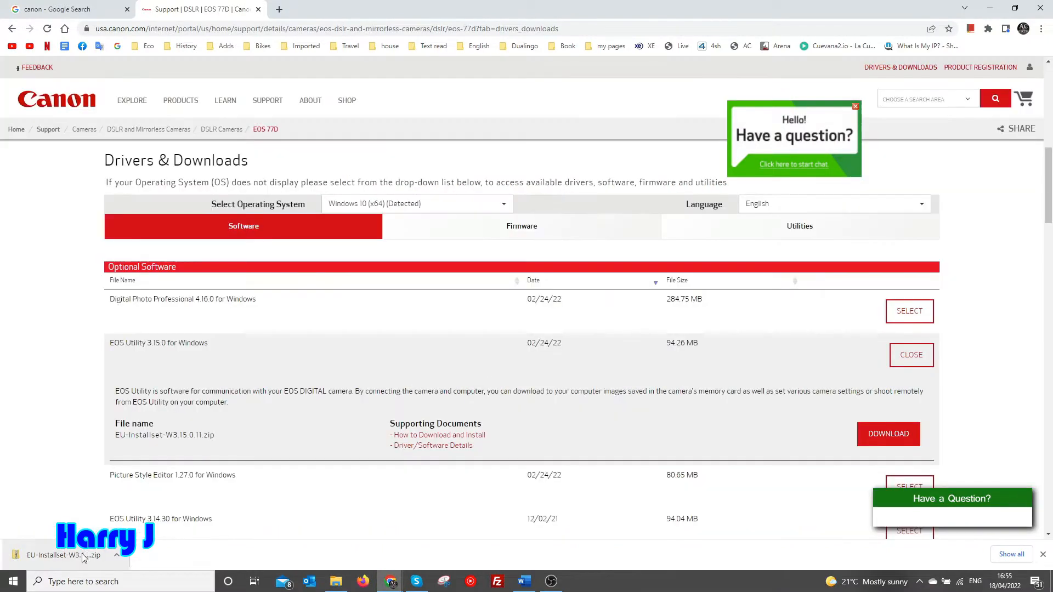
- Launch euw3.15.0-installer from the downloaded zip in File Explorer
{"action": "left_click", "coordinate": [63, 555]}
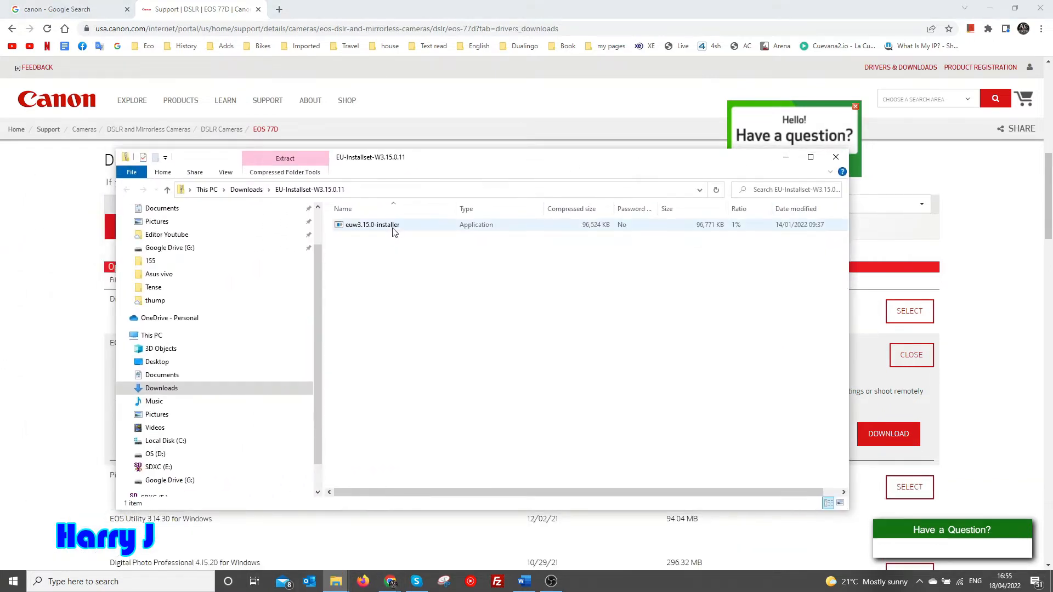
{"action": "left_click", "coordinate": [372, 224]}
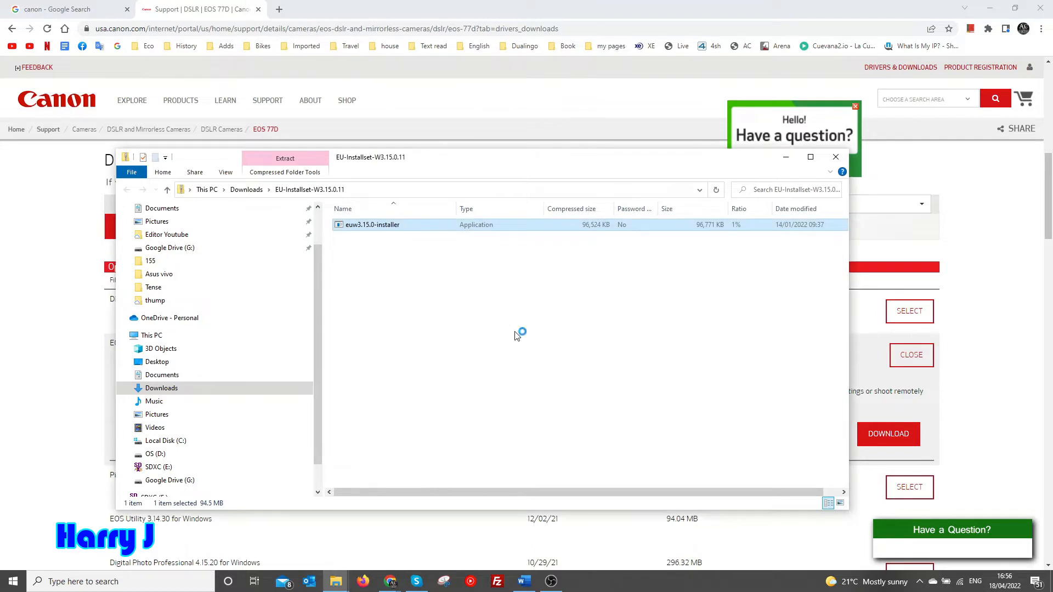
{"action": "double_click", "coordinate": [372, 224]}
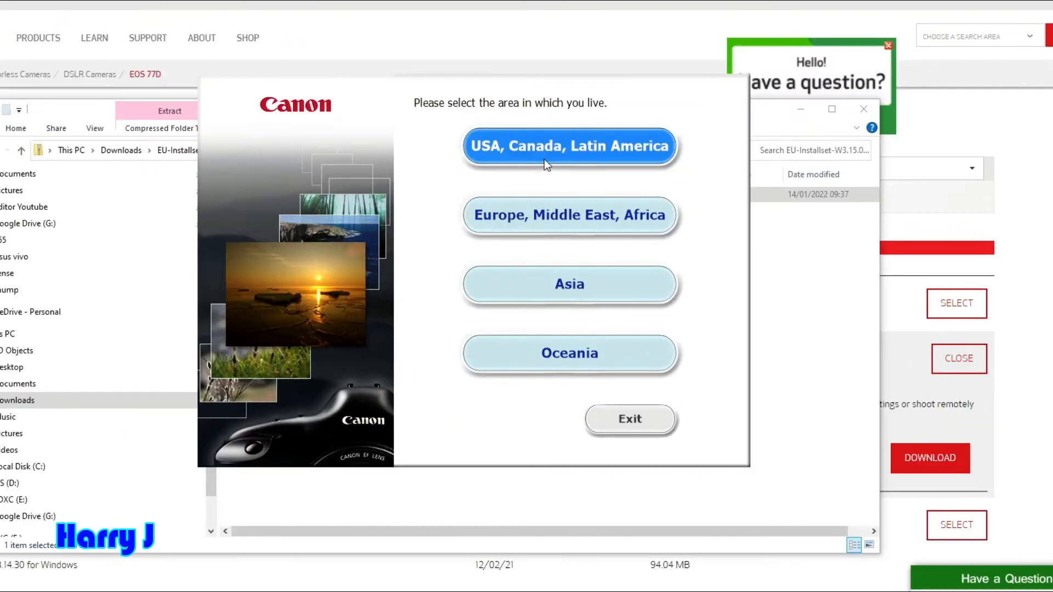
- Set the installer to United States (USA, Canada, Latin America region) in English
{"action": "left_click", "coordinate": [570, 146]}
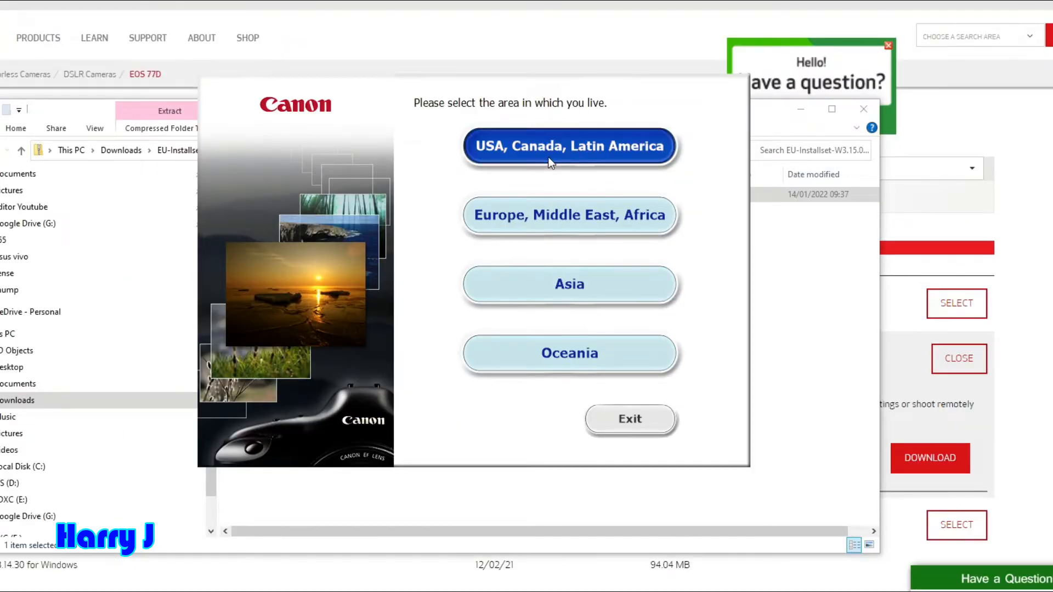
{"action": "left_click", "coordinate": [568, 146]}
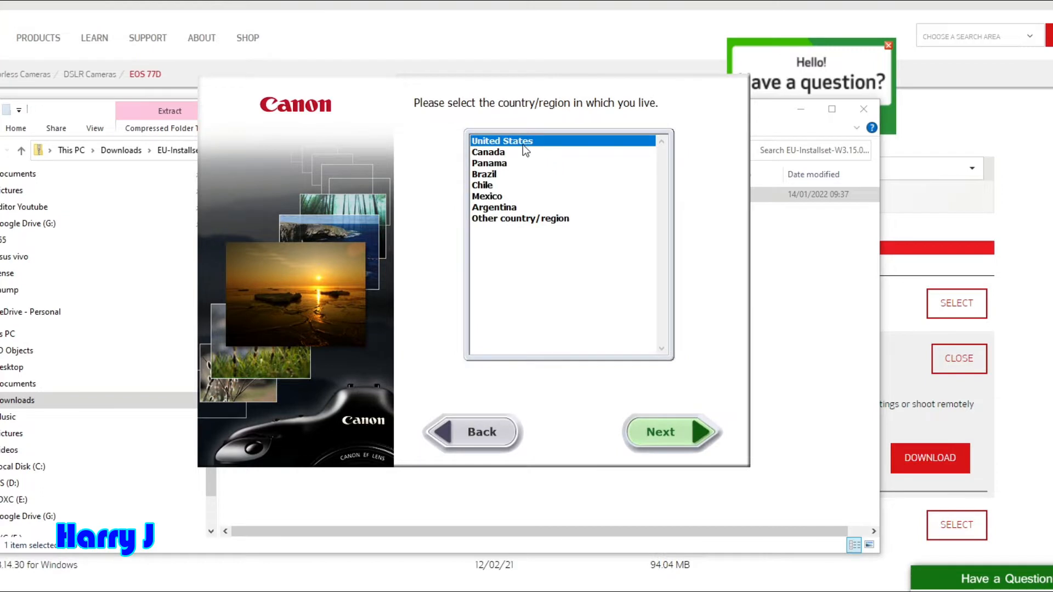
{"action": "mouse_move", "coordinate": [661, 432]}
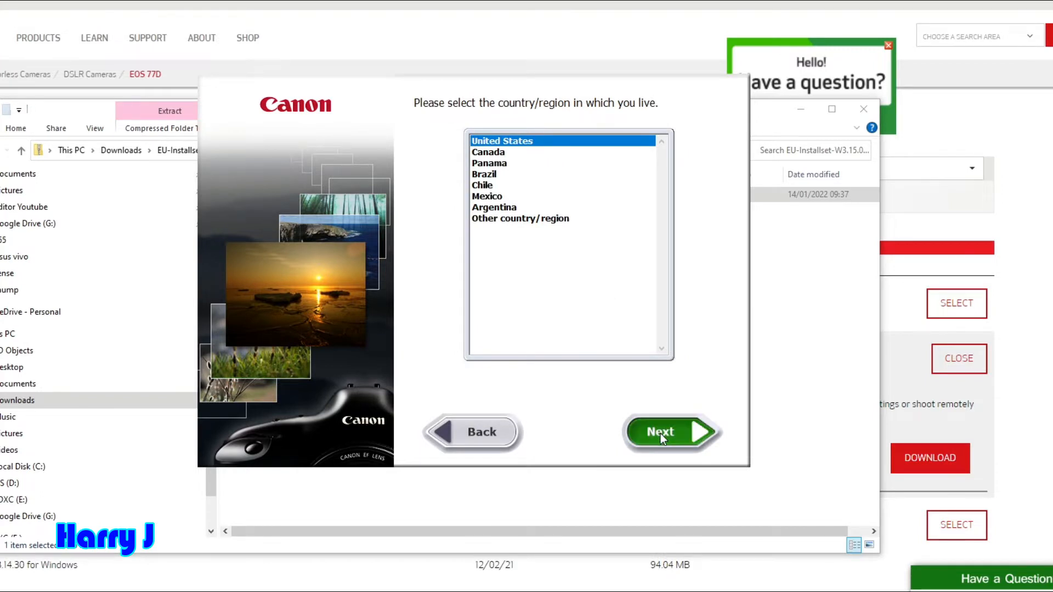
{"action": "left_click", "coordinate": [672, 432]}
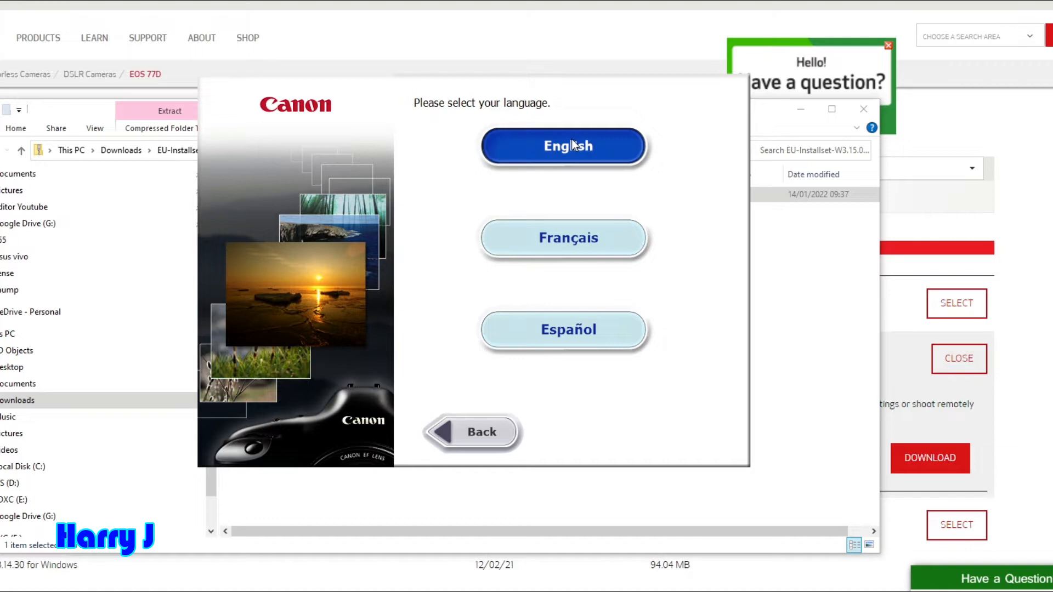
{"action": "mouse_move", "coordinate": [471, 313]}
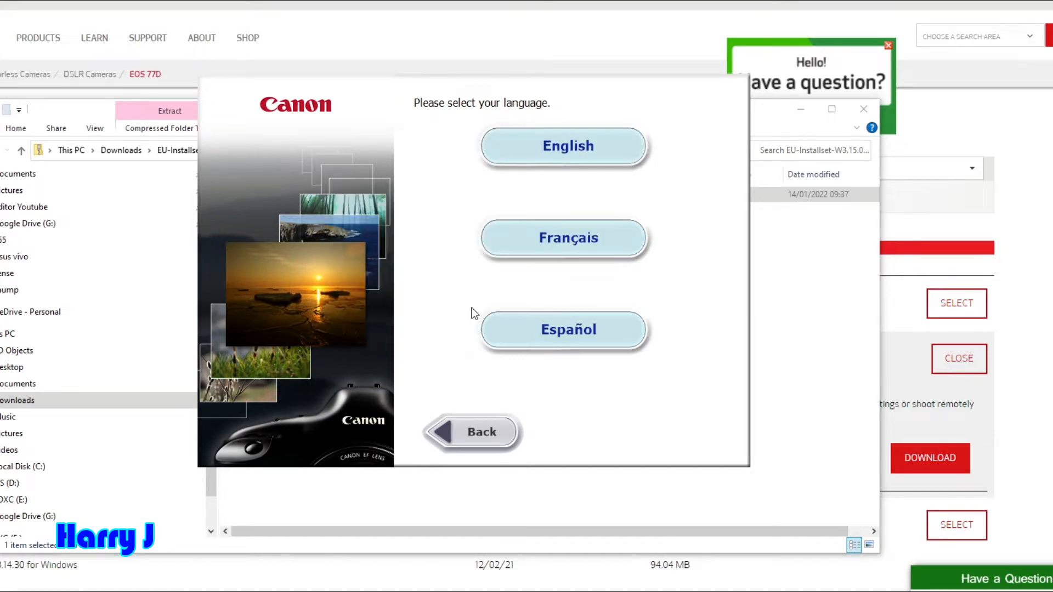
{"action": "left_click", "coordinate": [567, 146]}
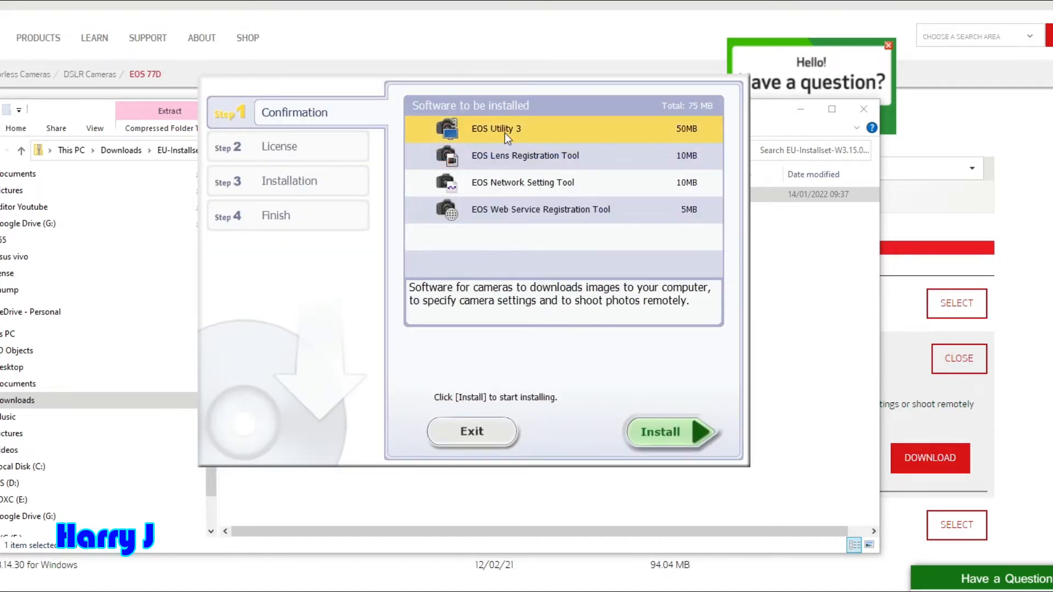
{"action": "mouse_move", "coordinate": [686, 412]}
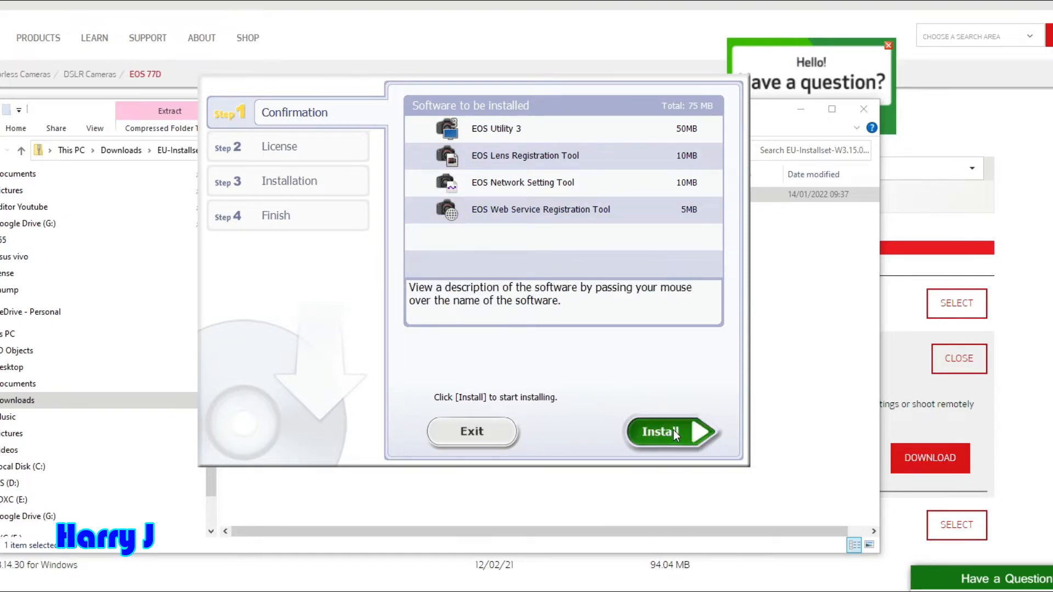
- Install the listed EOS software, accepting the license, and finish the installer
{"action": "left_click", "coordinate": [669, 432]}
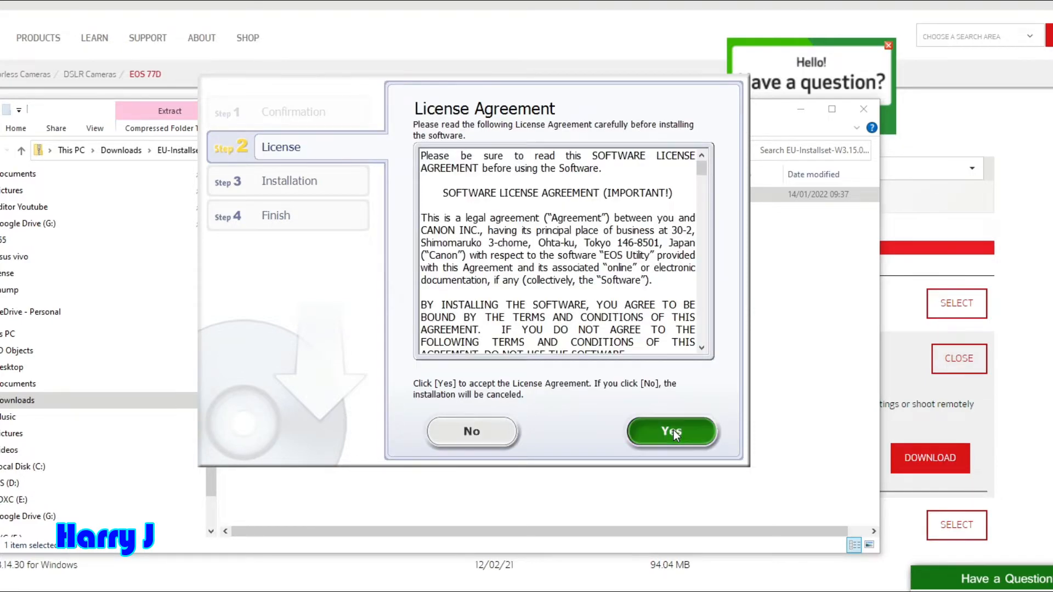
{"action": "left_click", "coordinate": [672, 432]}
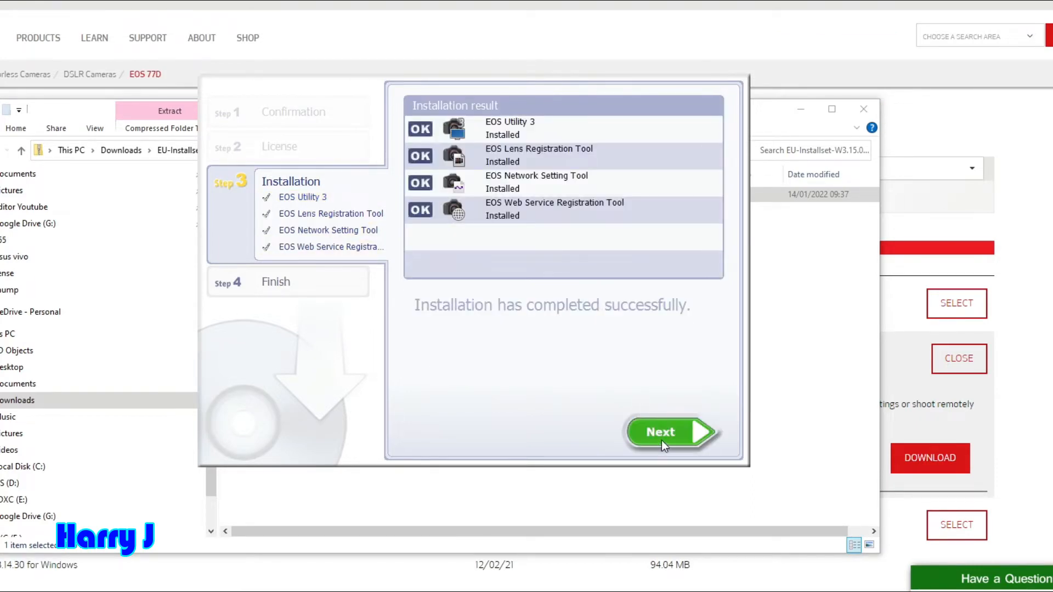
{"action": "left_click", "coordinate": [669, 432]}
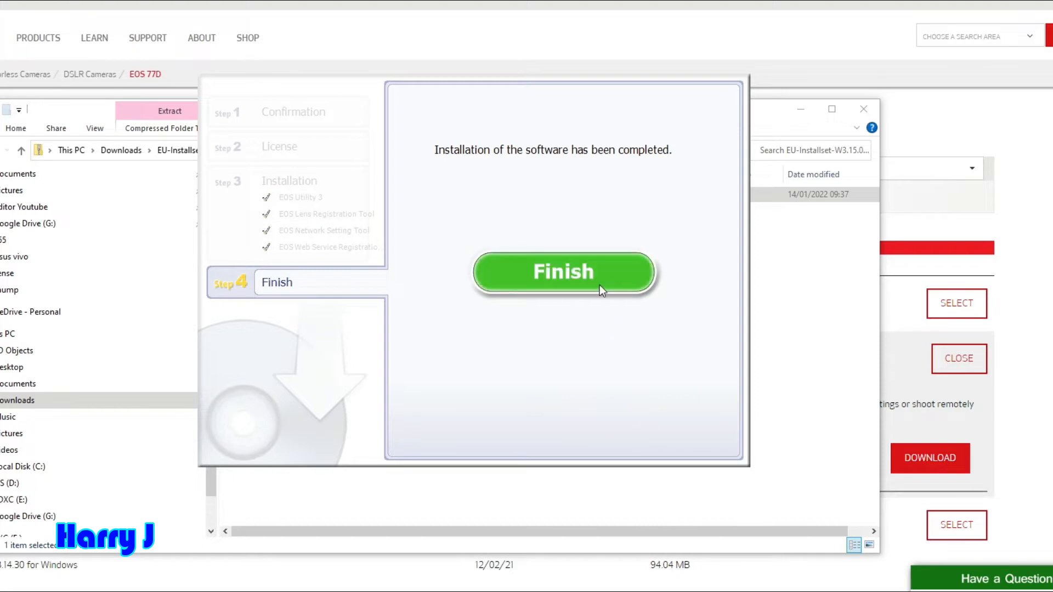
{"action": "left_click", "coordinate": [563, 272]}
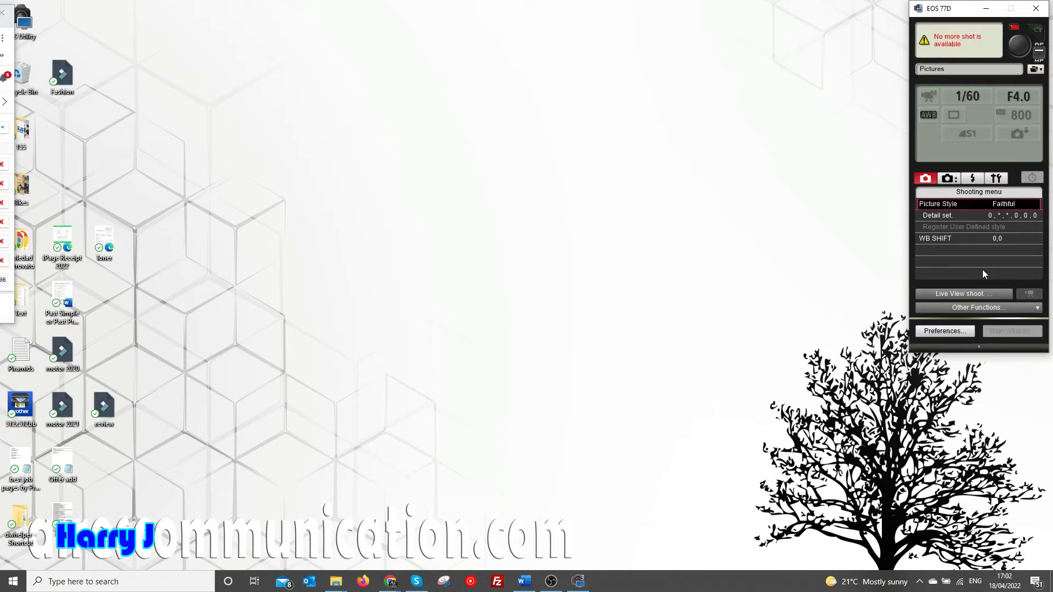
- Start Live View shoot to show the EOS 77D's Remote Live View window
{"action": "left_click", "coordinate": [964, 294]}
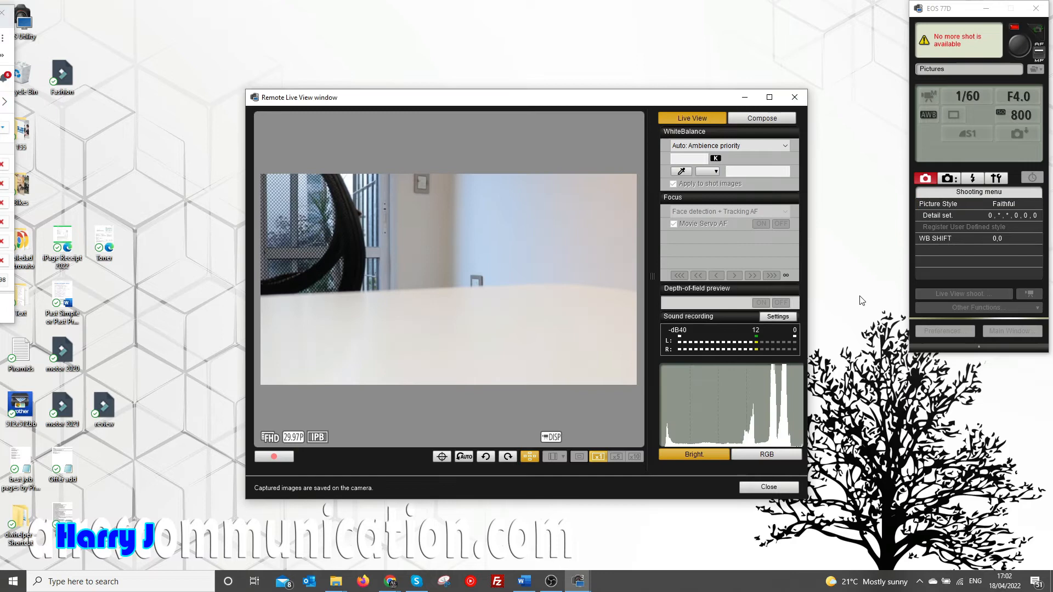